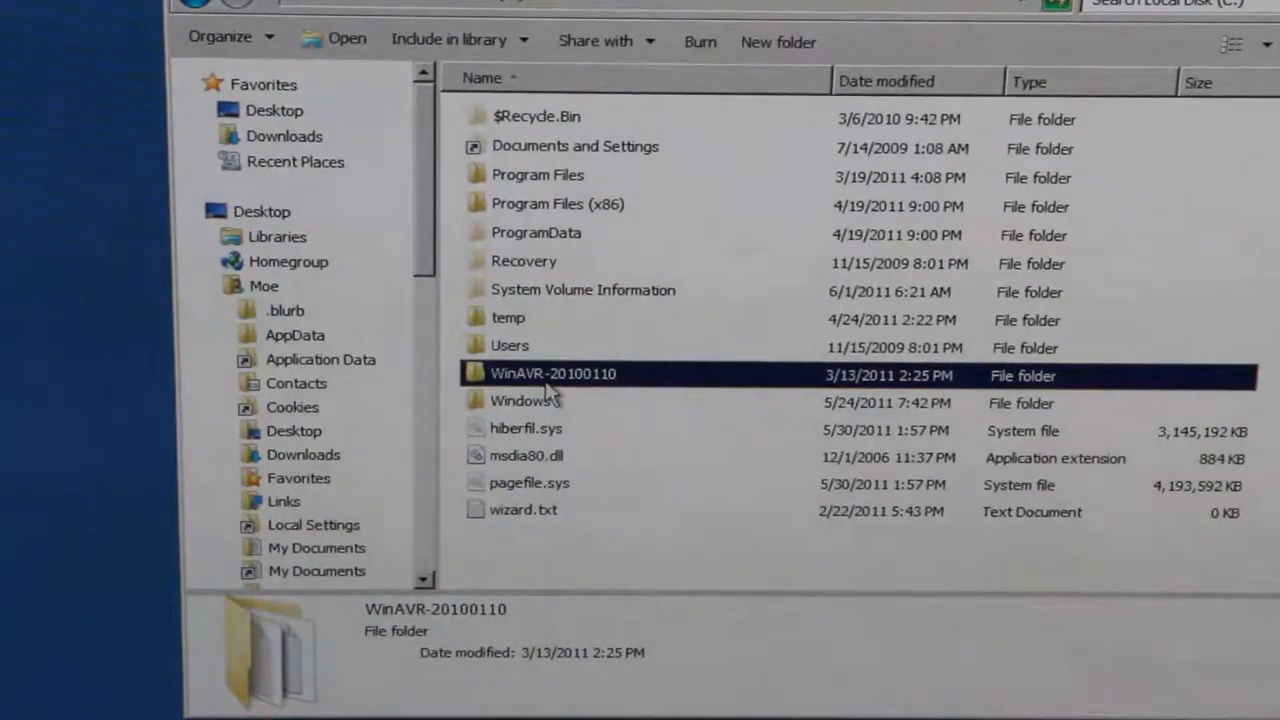
pyautogui.moveTo(545, 380)
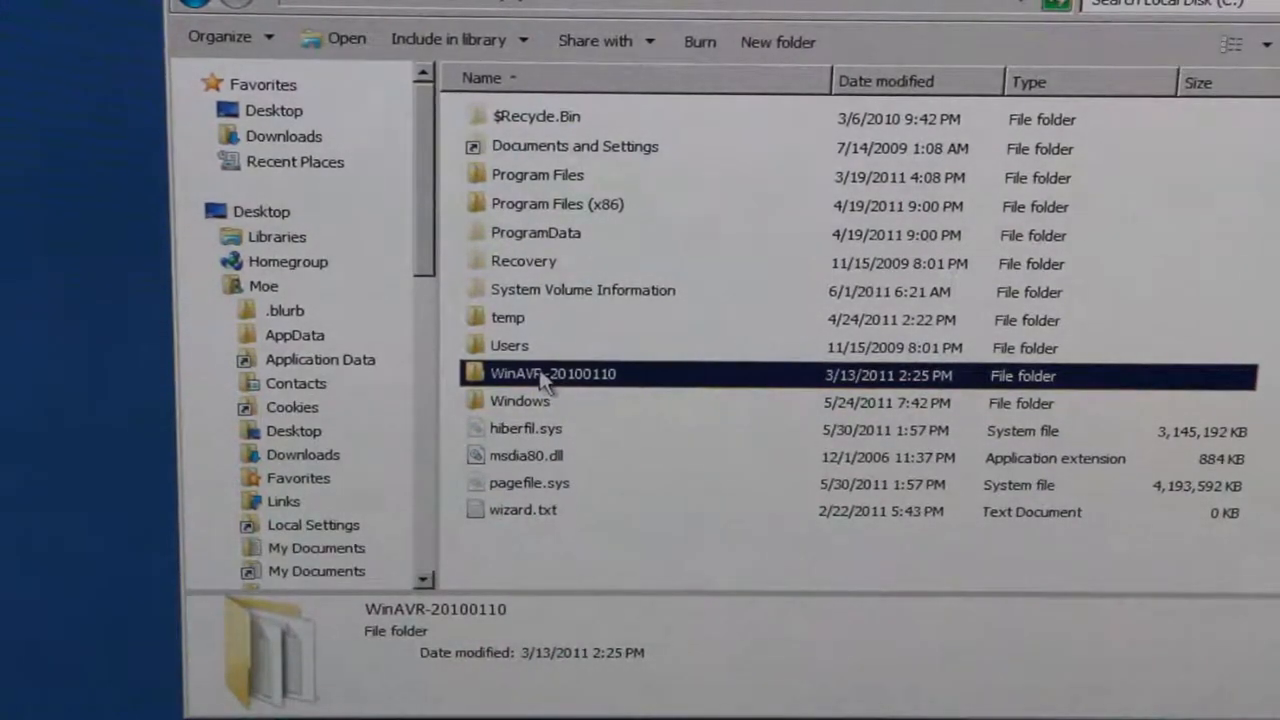
pyautogui.moveTo(590, 390)
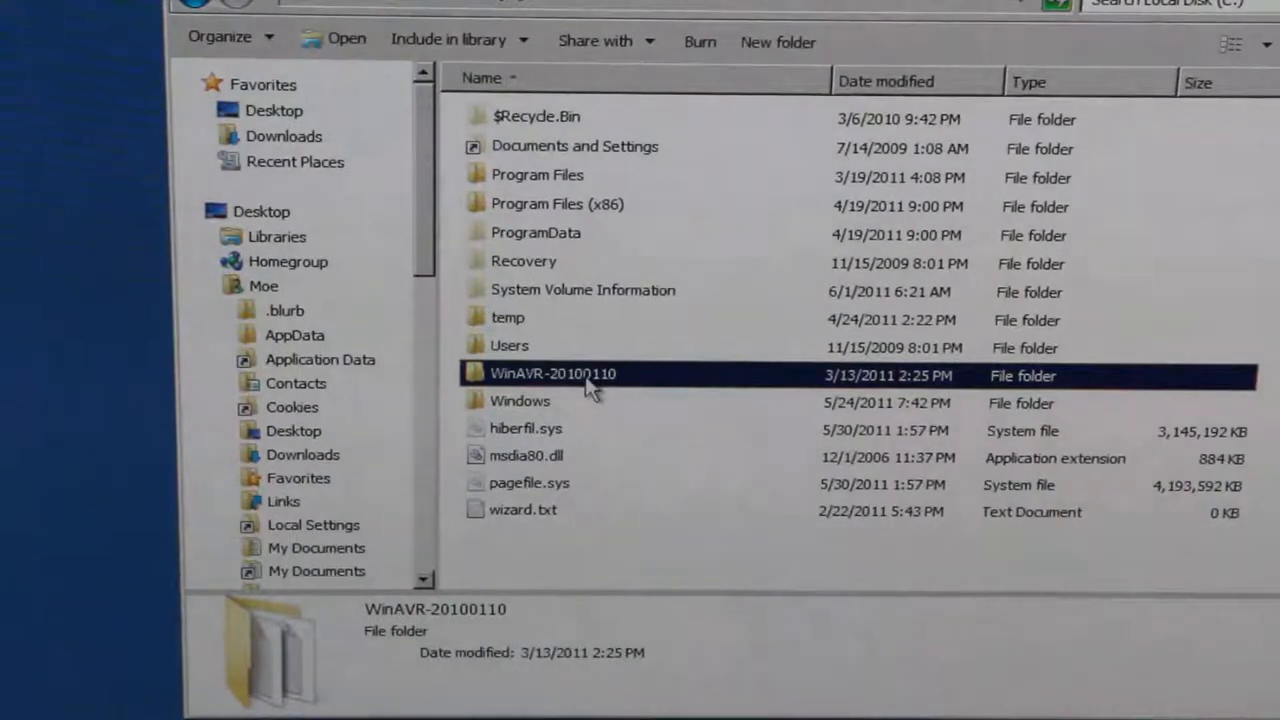
pyautogui.moveTo(595, 390)
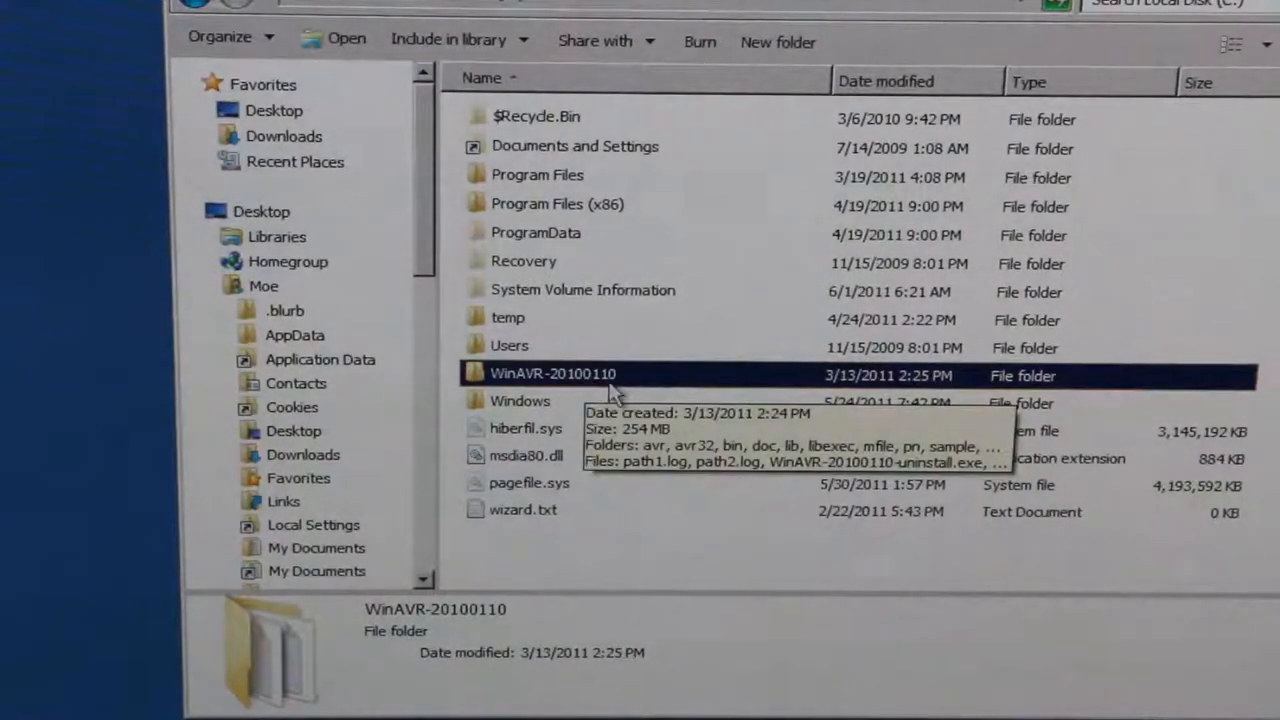
pyautogui.moveTo(620, 388)
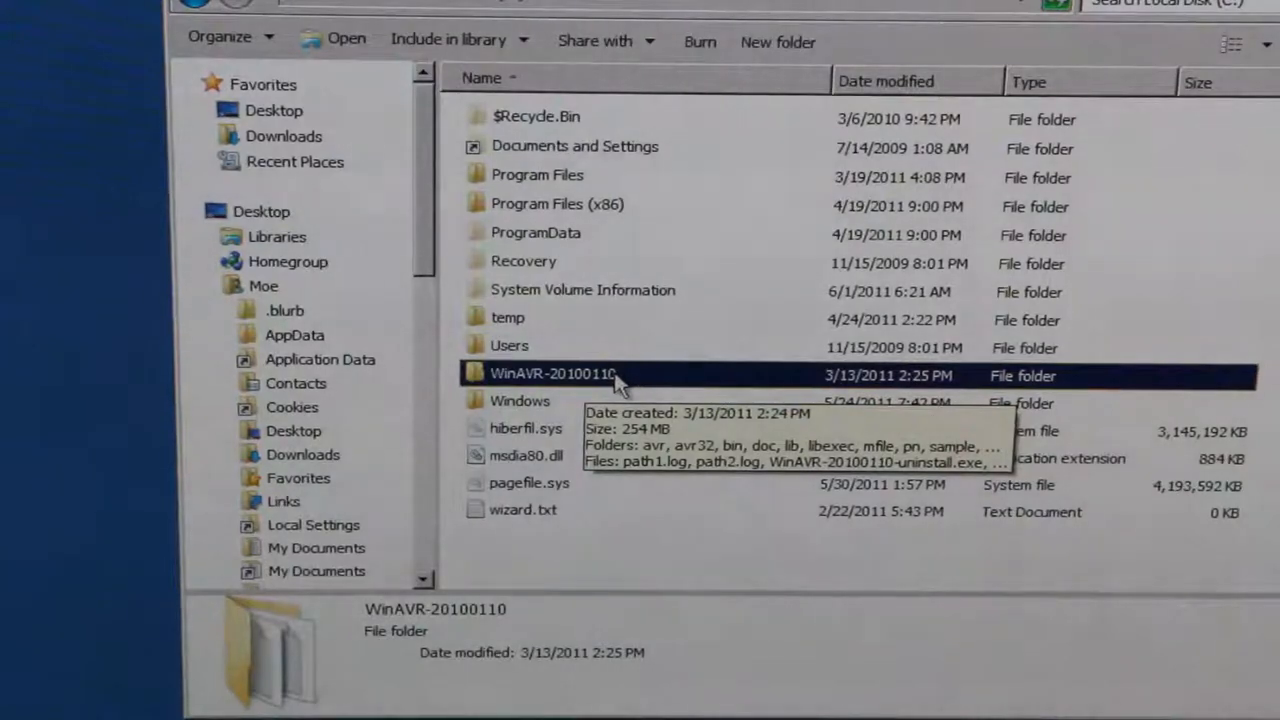
pyautogui.moveTo(1140, 20)
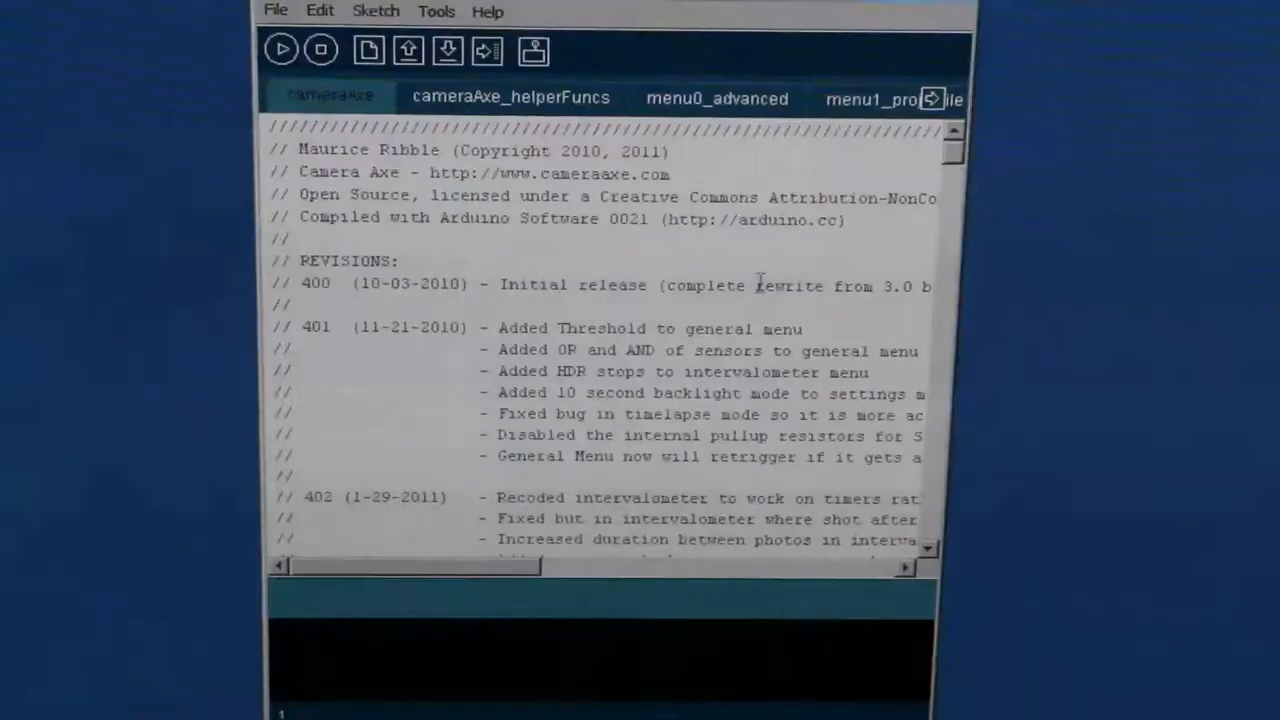
pyautogui.moveTo(437, 20)
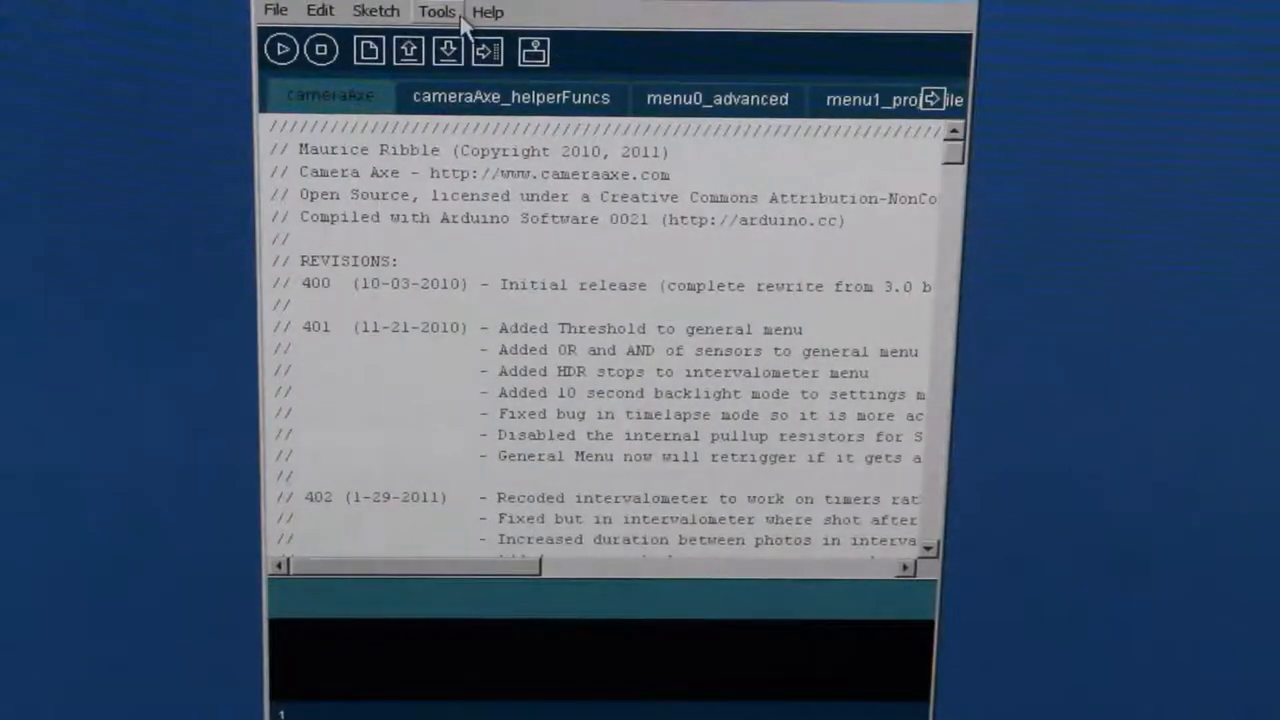
pyautogui.moveTo(485, 10)
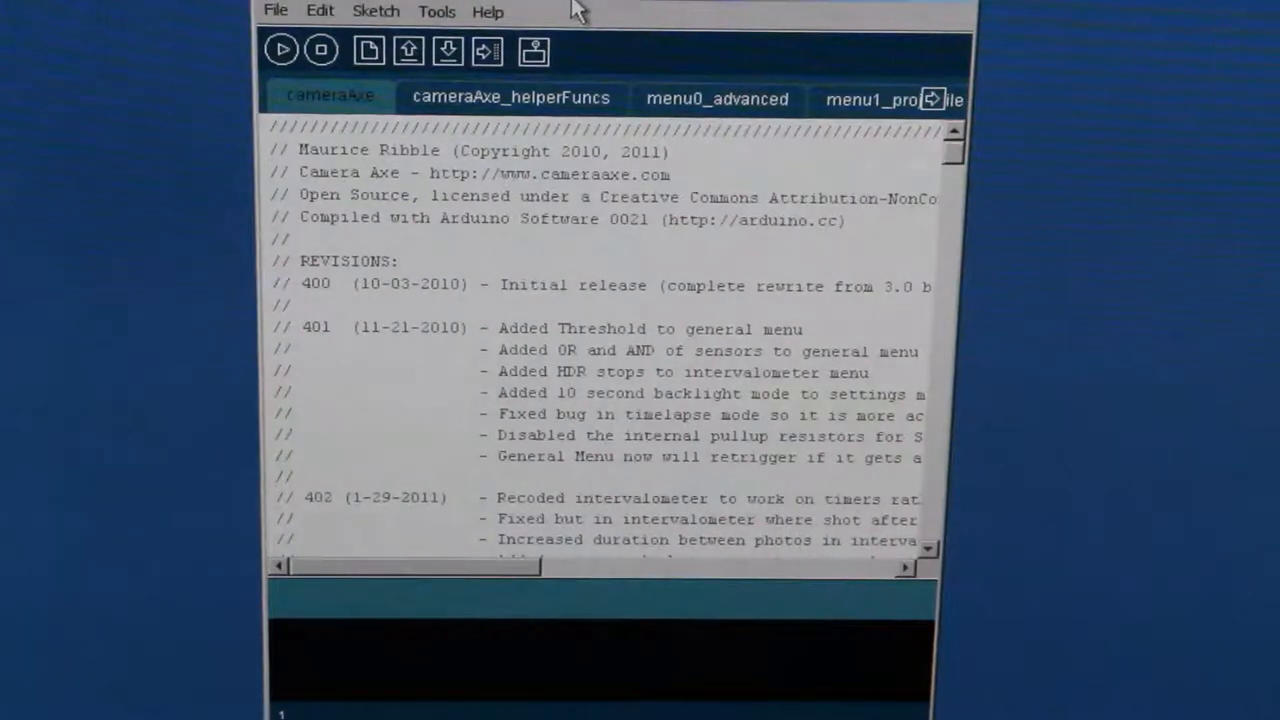
pyautogui.moveTo(940, 10)
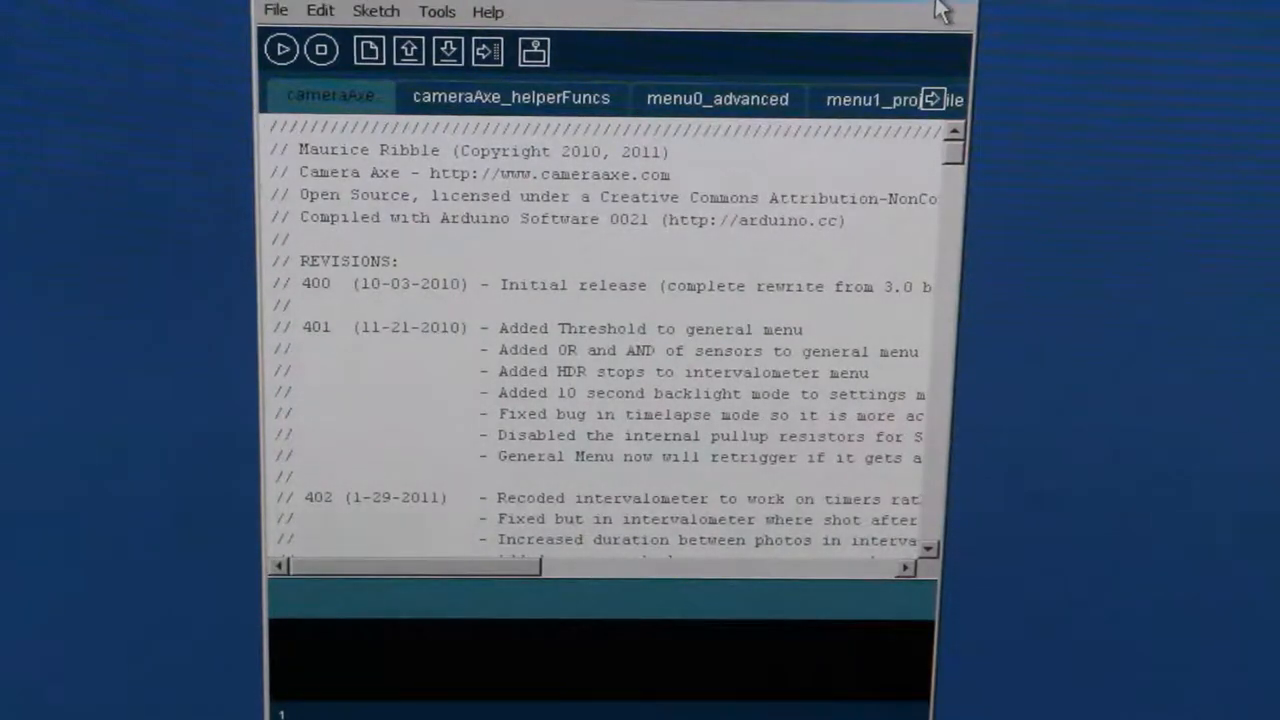